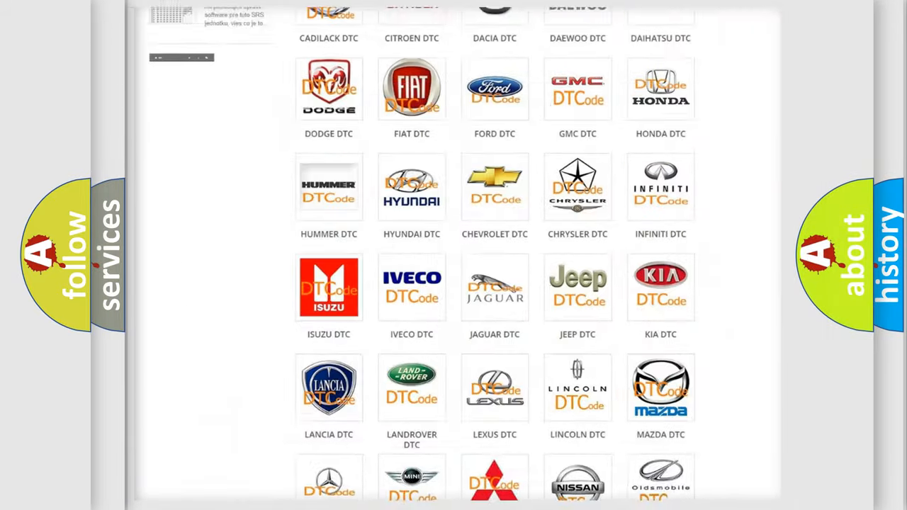
scroll(up, 3)
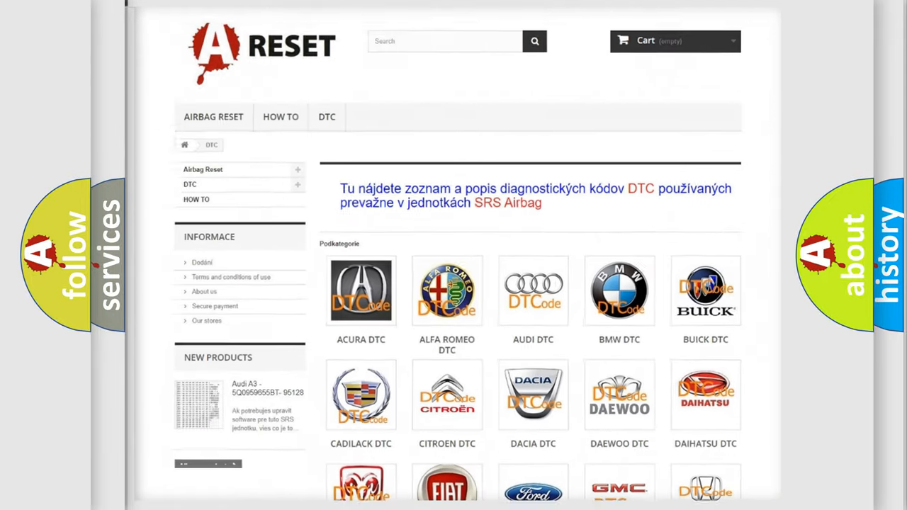
scroll(down, 3)
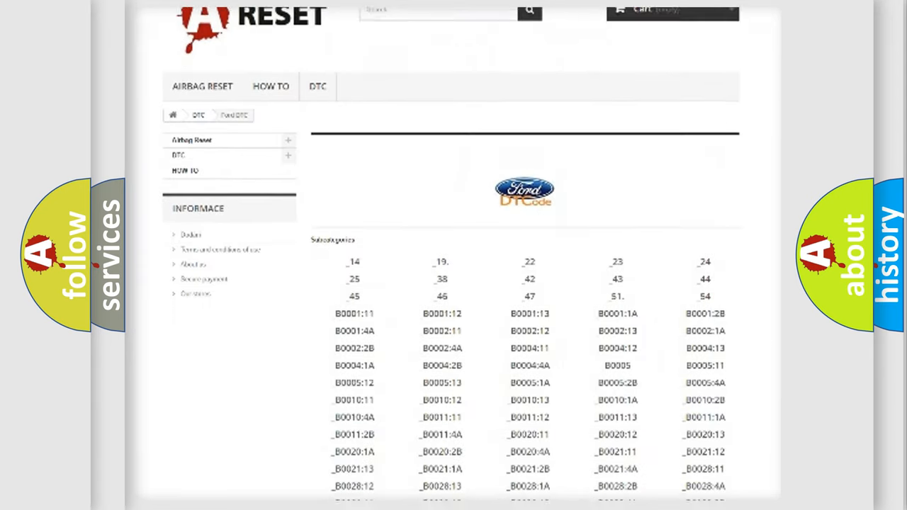
scroll(down, 3)
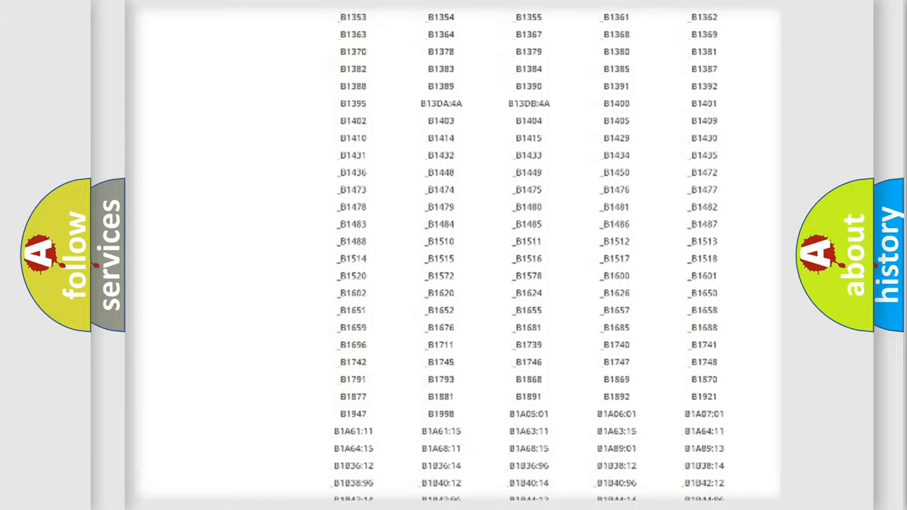